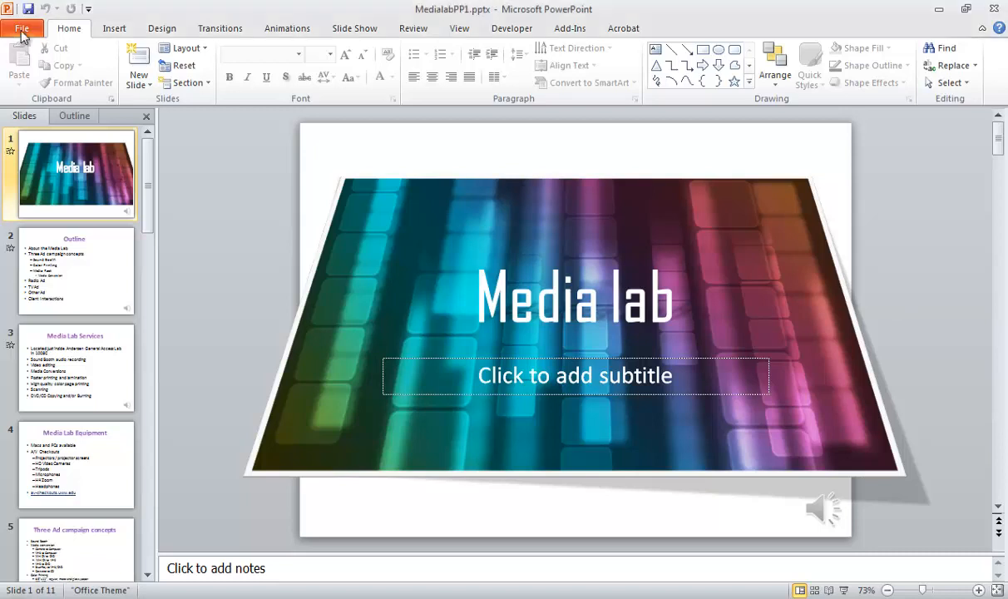
Reach the Create a Video export options via File > Save & Send
click(24, 27)
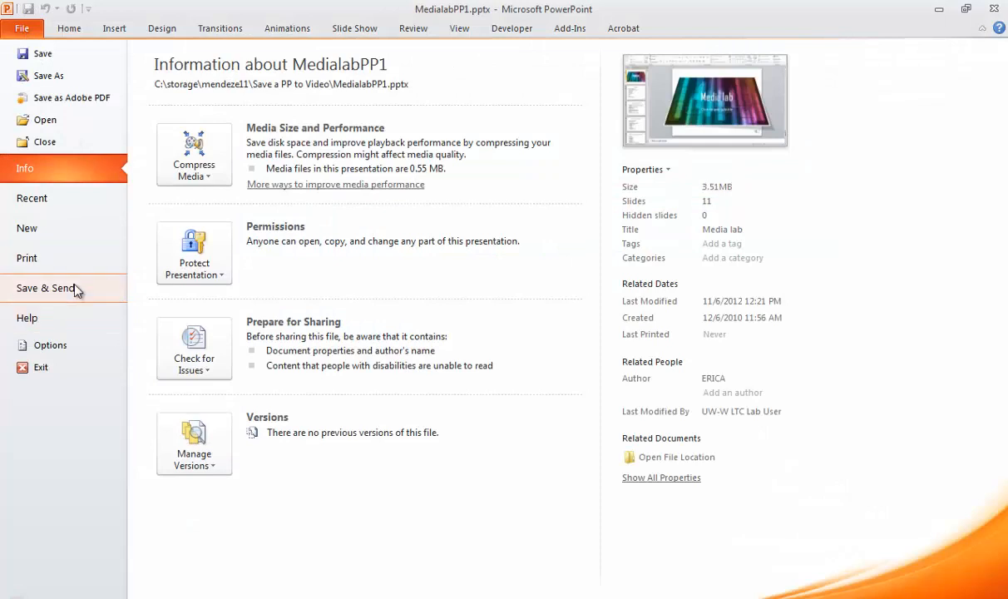
click(46, 287)
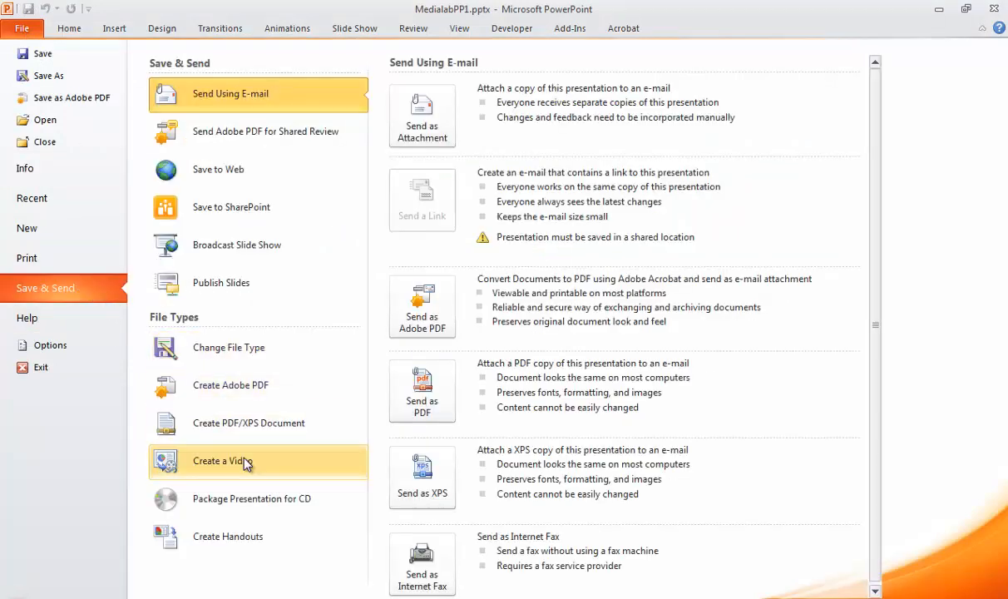
click(223, 461)
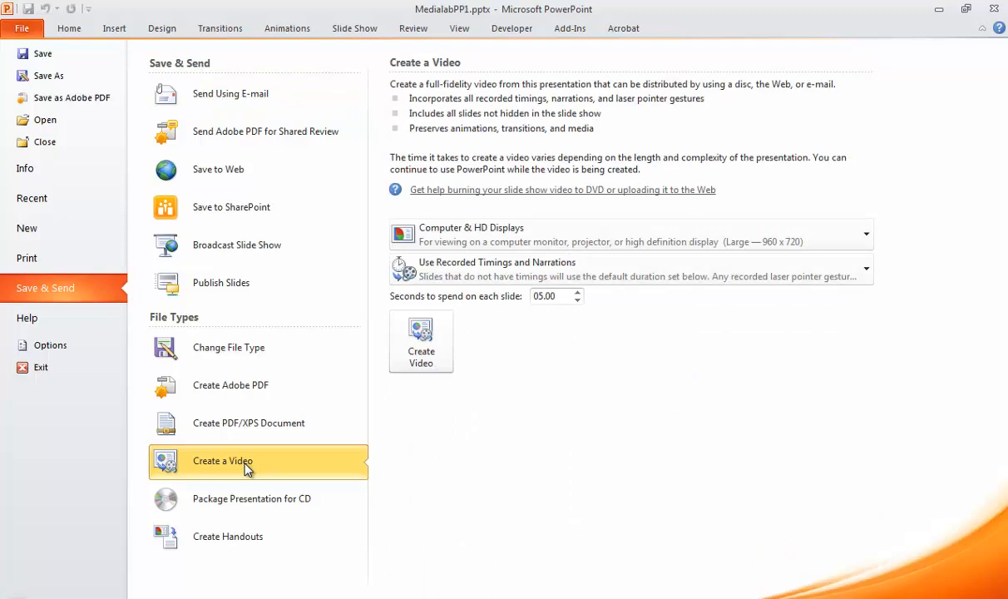
click(865, 233)
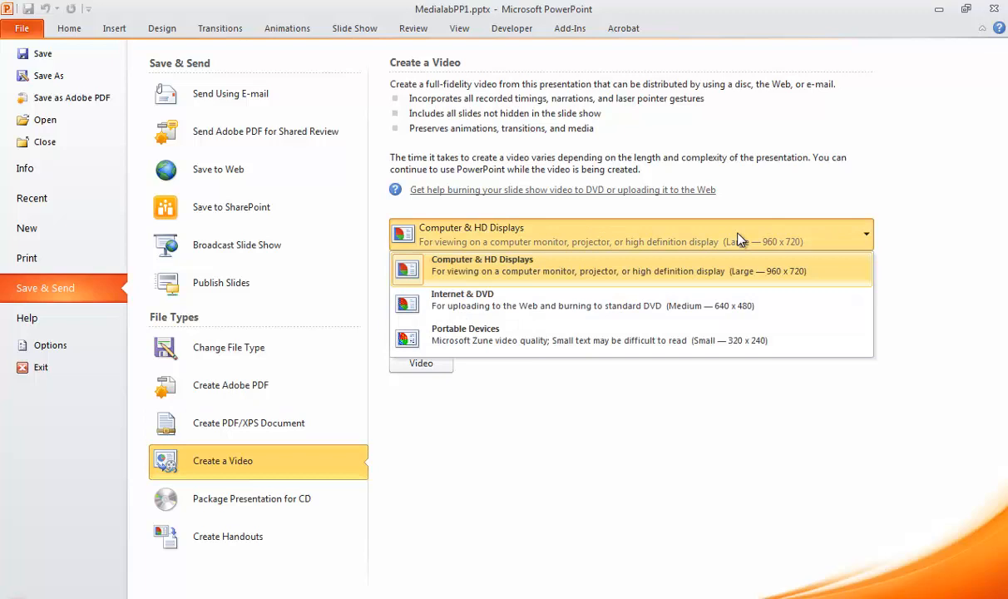
mouse_move(733, 243)
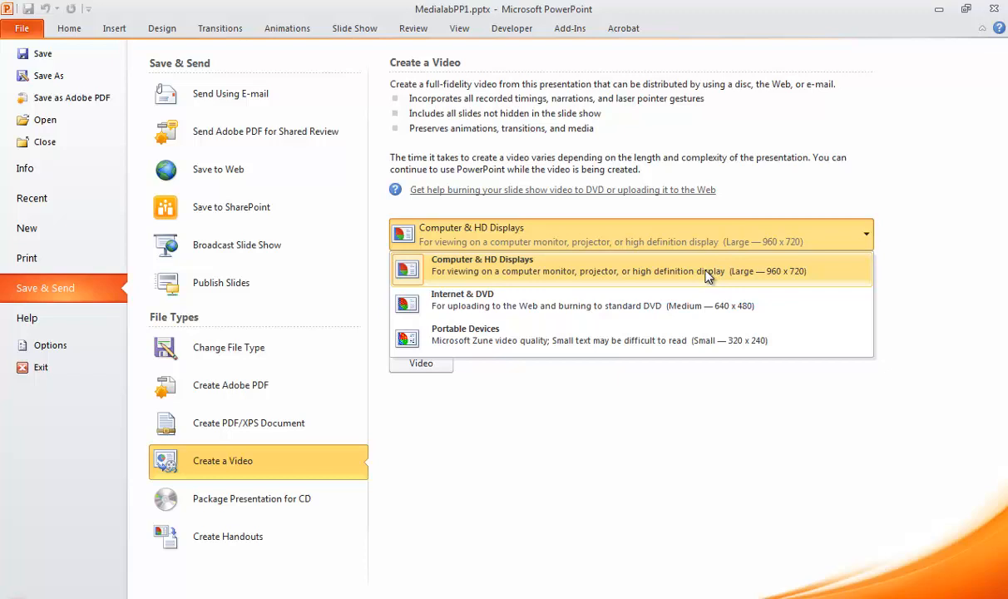
mouse_move(672, 306)
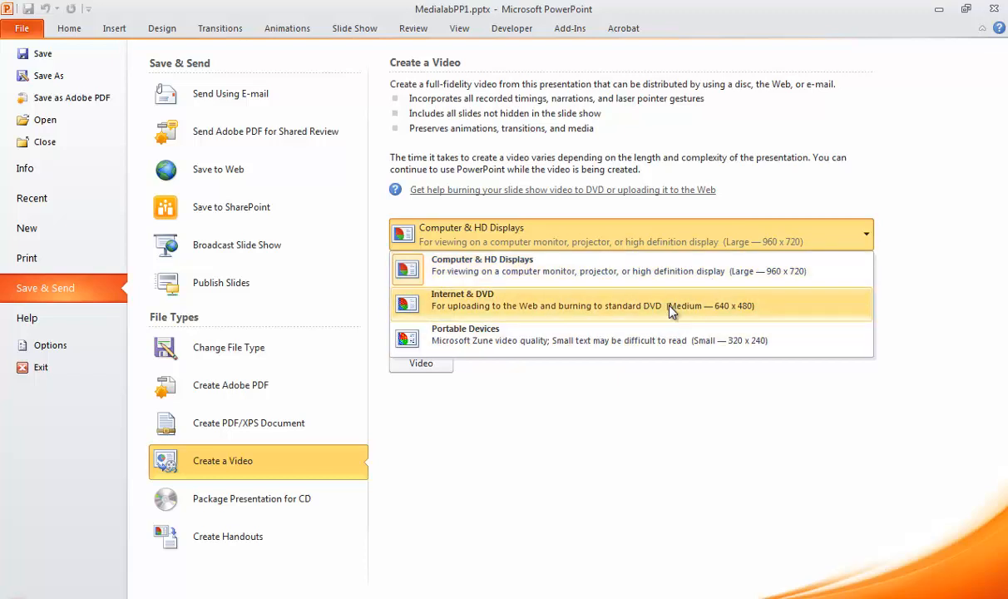
mouse_move(672, 307)
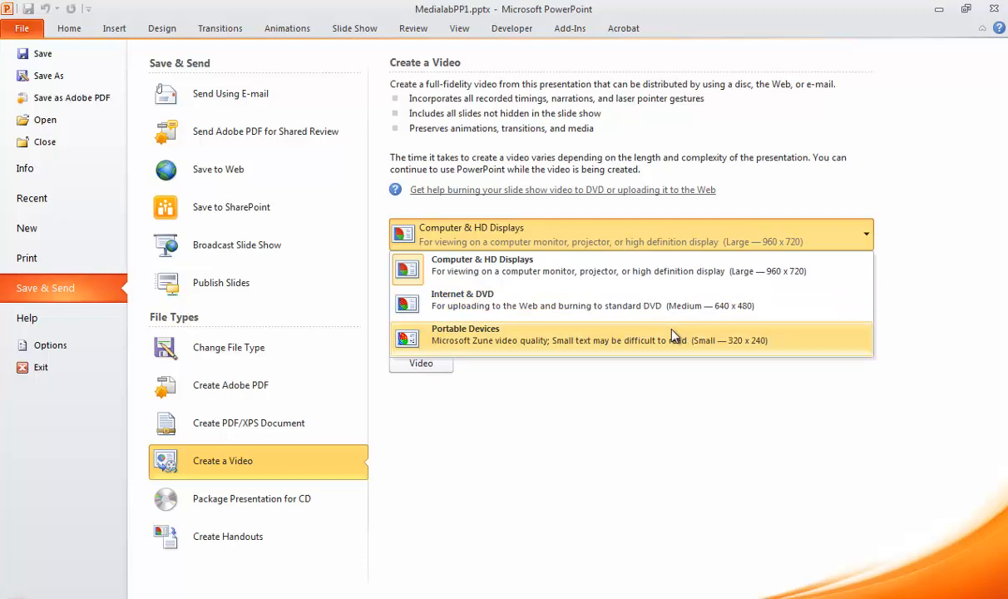
mouse_move(649, 270)
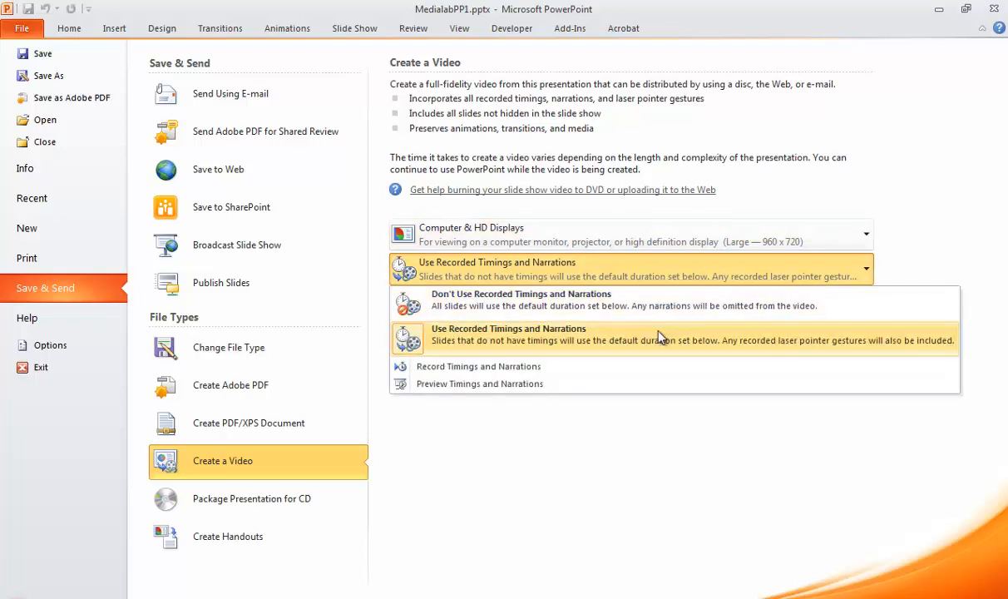
click(509, 332)
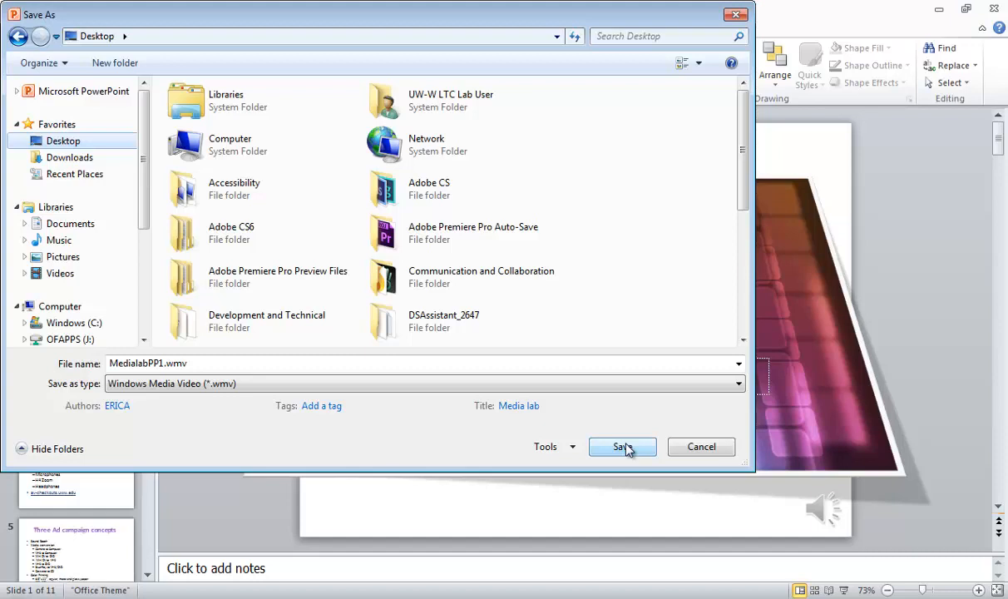
Save the video as MedialabPP1.wmv (Windows Media Video) on the Desktop
click(617, 446)
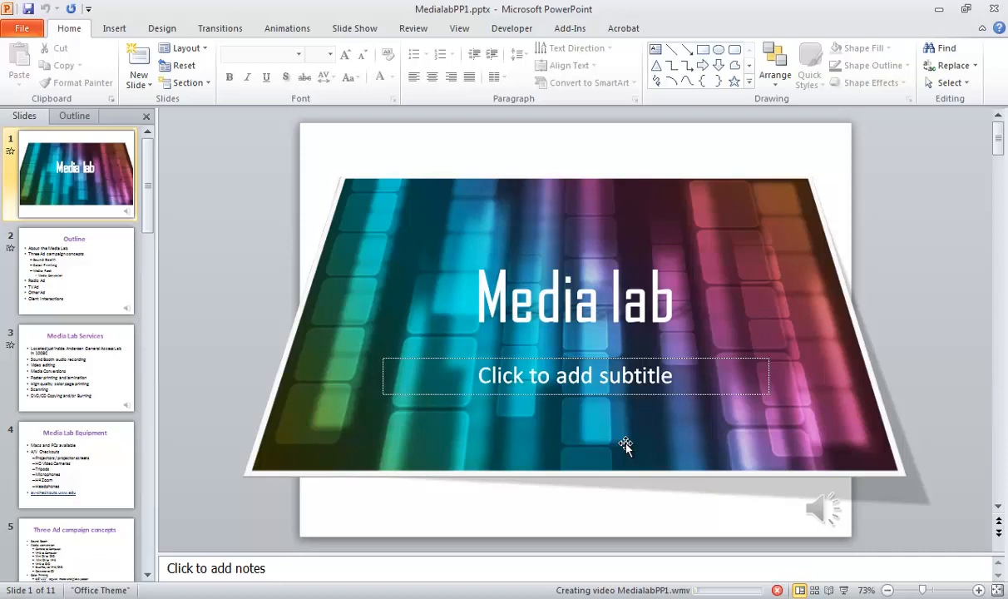
mouse_move(729, 594)
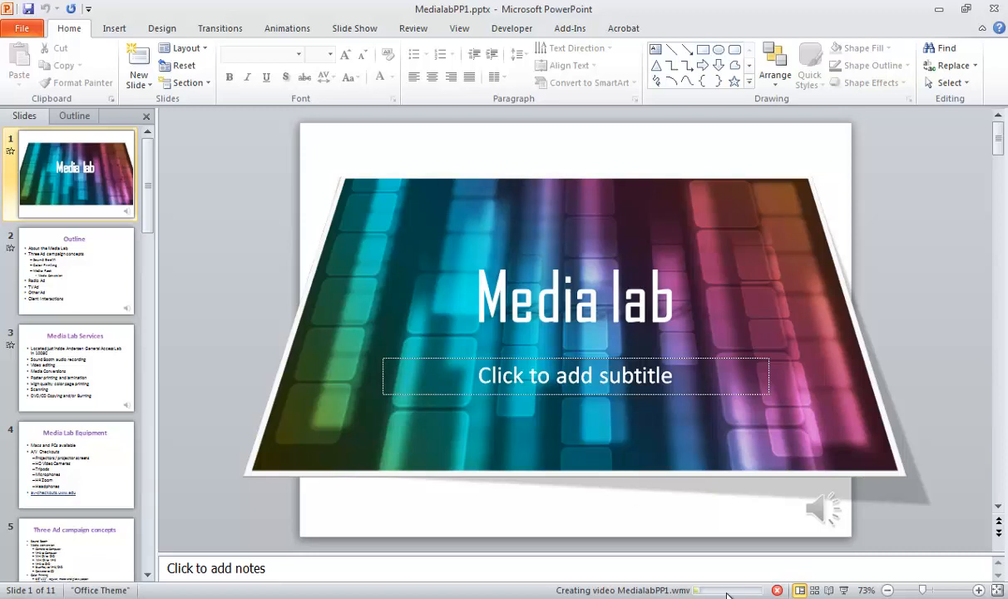